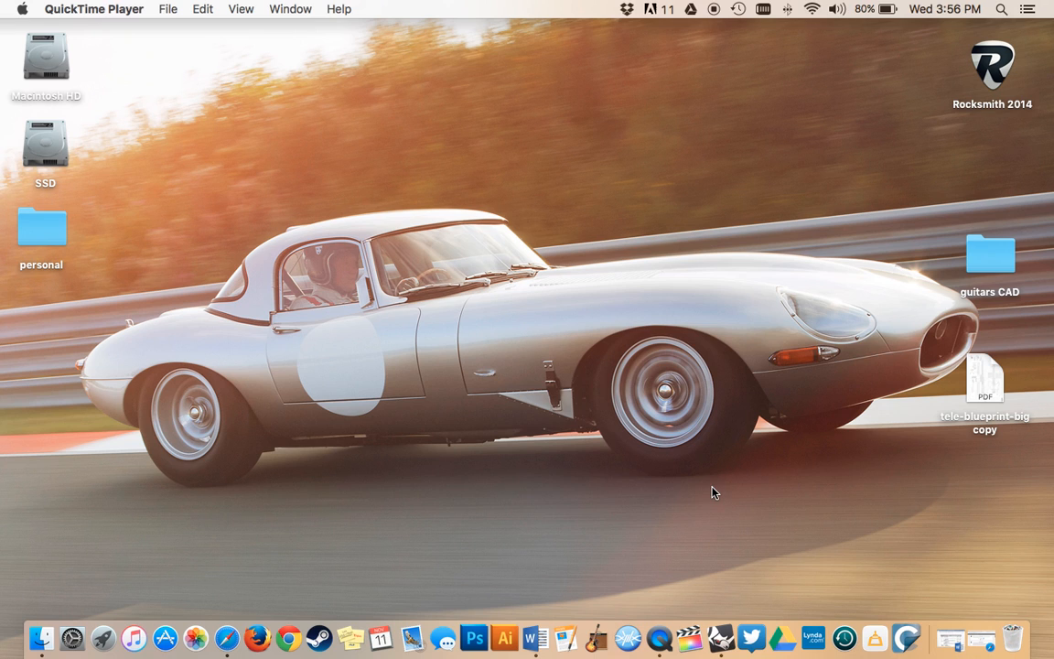
- Open the tele-blueprint-big copy PDF from the desktop in Preview
{"action": "double_click", "coordinate": [984, 375]}
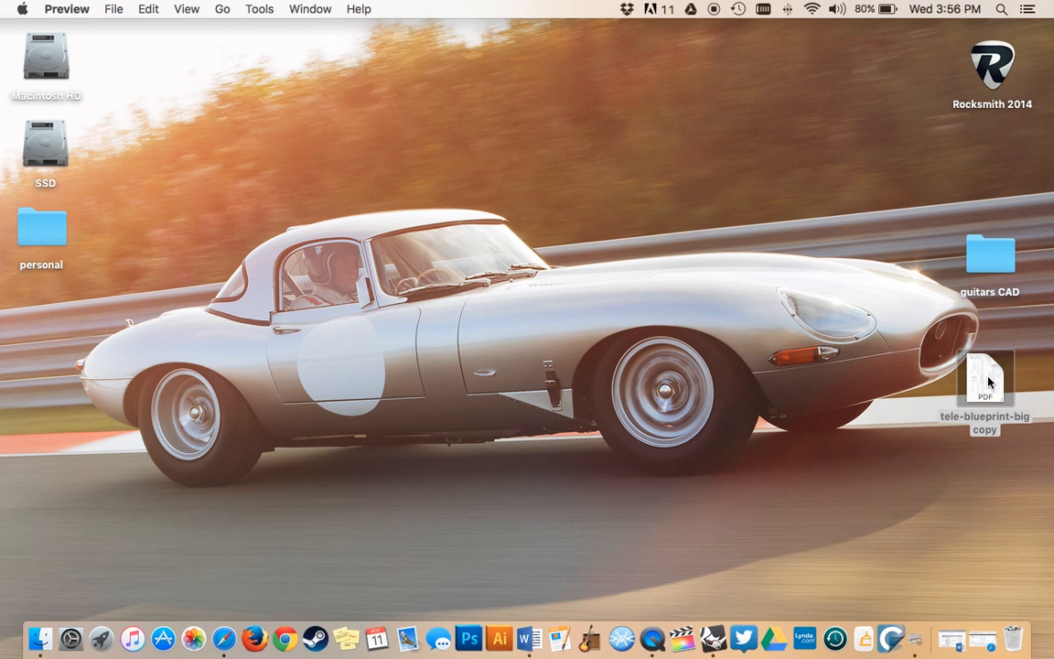
{"action": "double_click", "coordinate": [985, 377]}
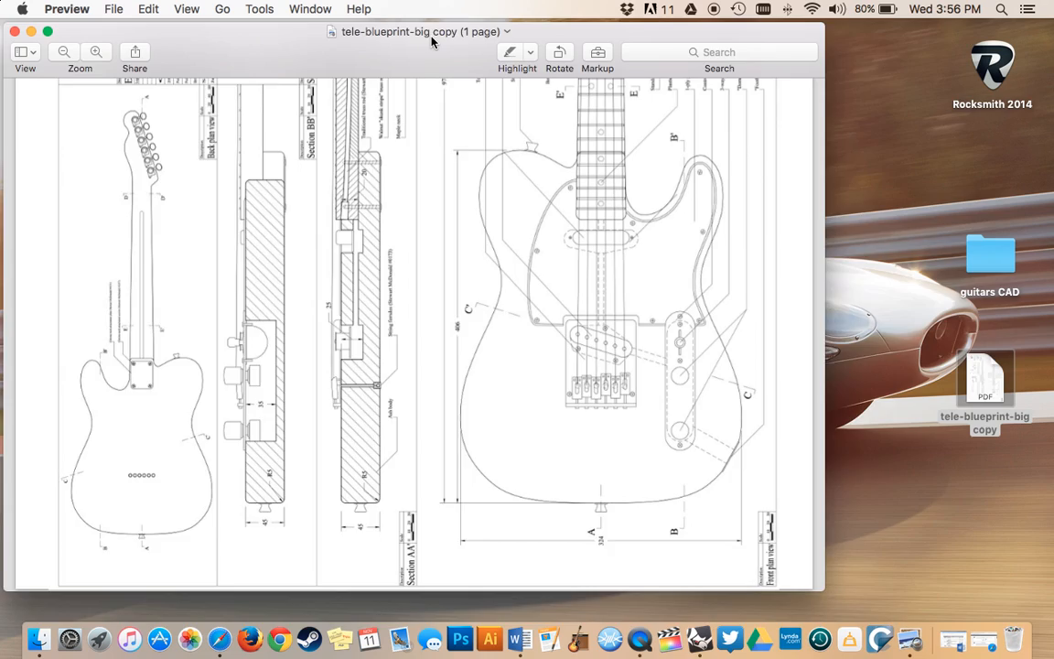
- Launch Rhinoceros and start a new untitled model
{"action": "left_click", "coordinate": [699, 638]}
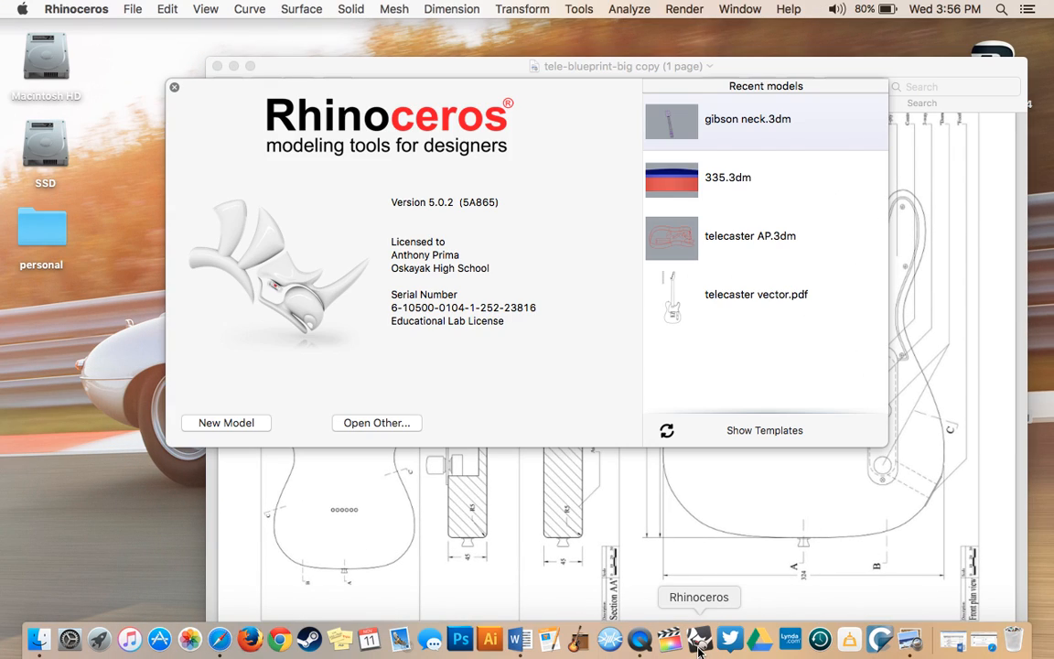
{"action": "mouse_move", "coordinate": [227, 423]}
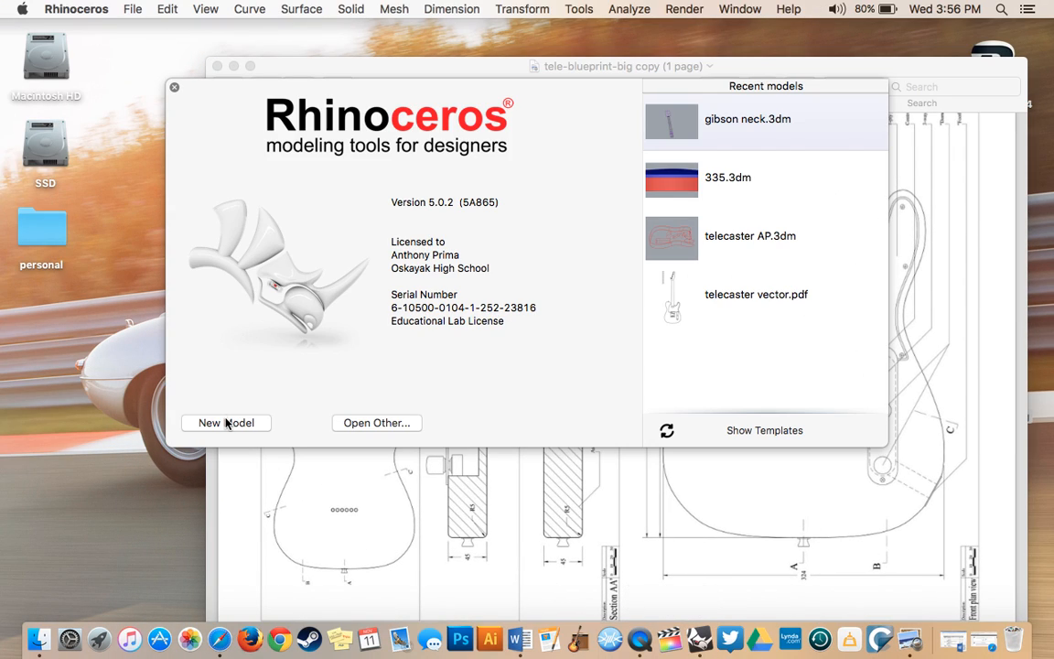
{"action": "left_click", "coordinate": [225, 421]}
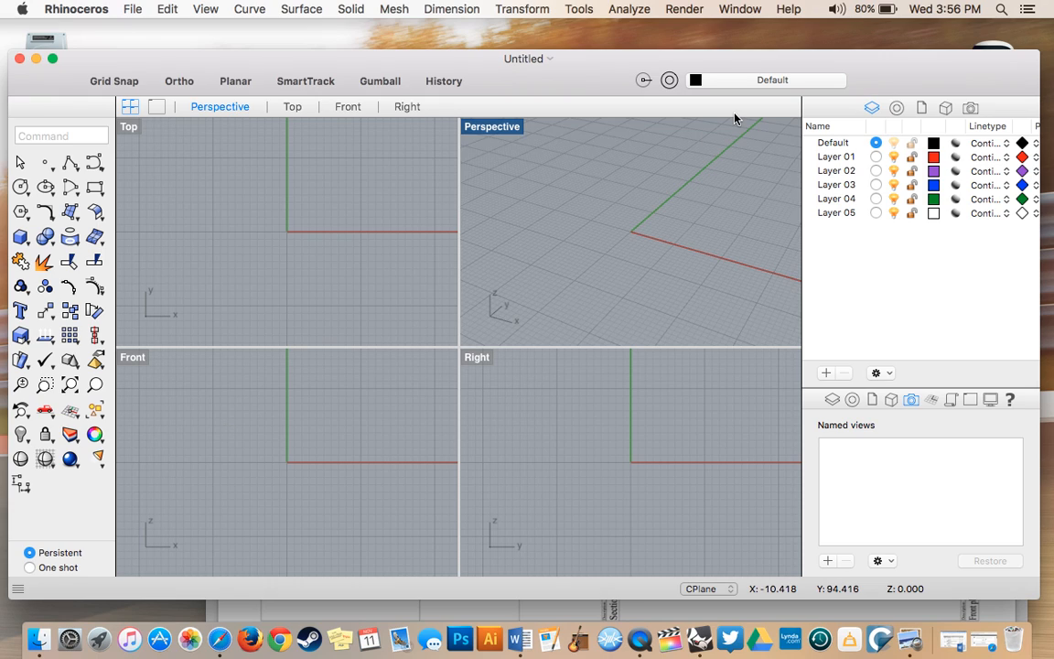
{"action": "mouse_move", "coordinate": [698, 122]}
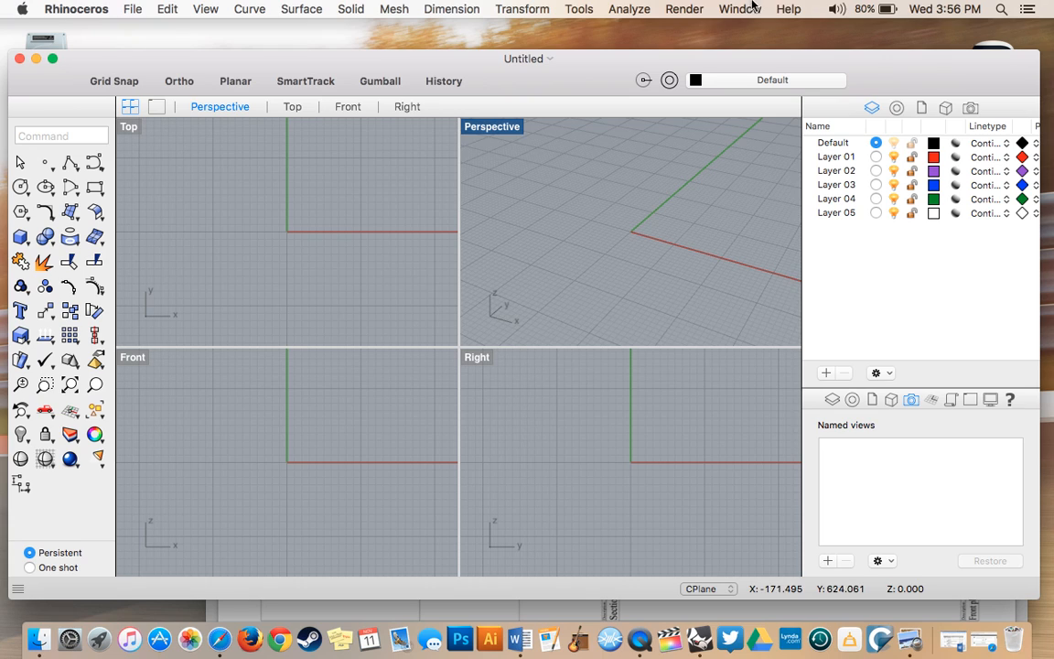
- Locate Grid Options through Help search and open the document's Grid settings page
{"action": "left_click", "coordinate": [787, 8]}
{"action": "type", "text": "gr"}
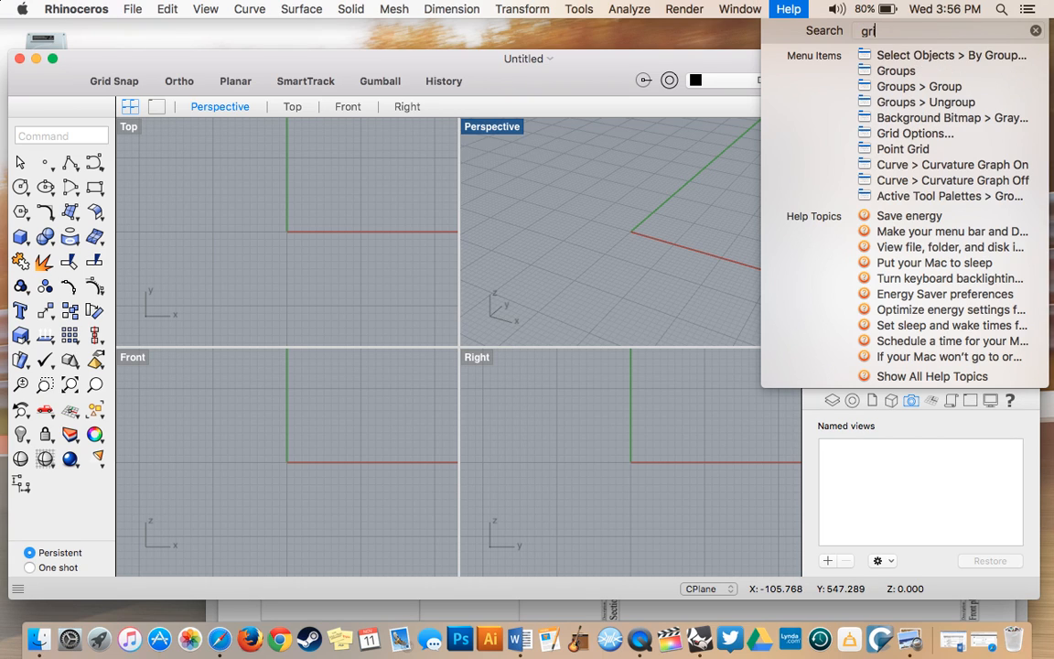
{"action": "left_click", "coordinate": [205, 8]}
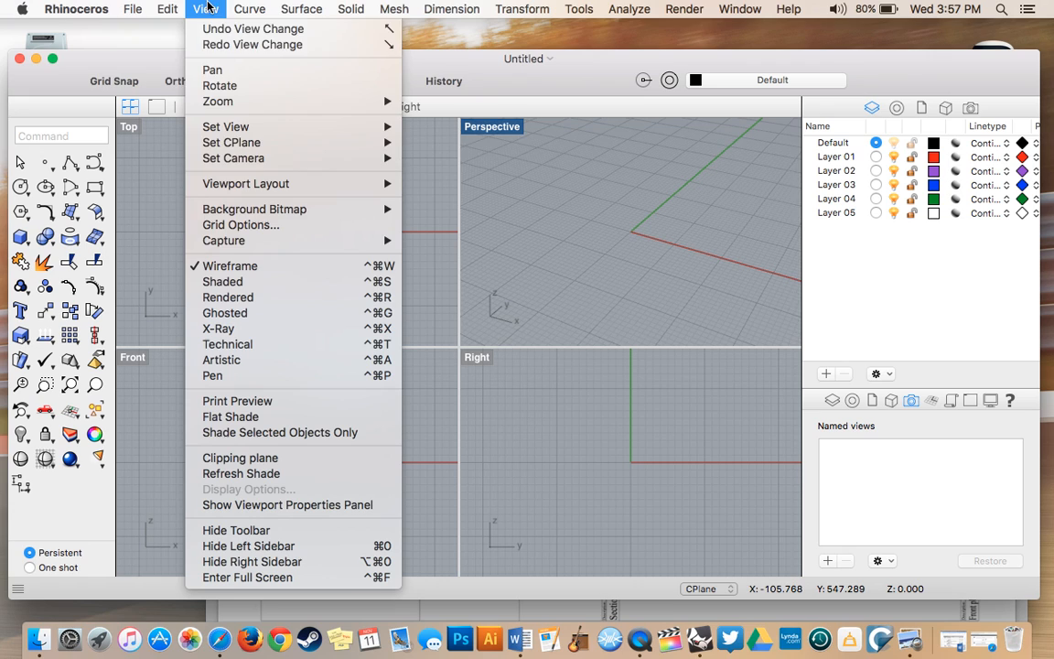
{"action": "left_click", "coordinate": [787, 10]}
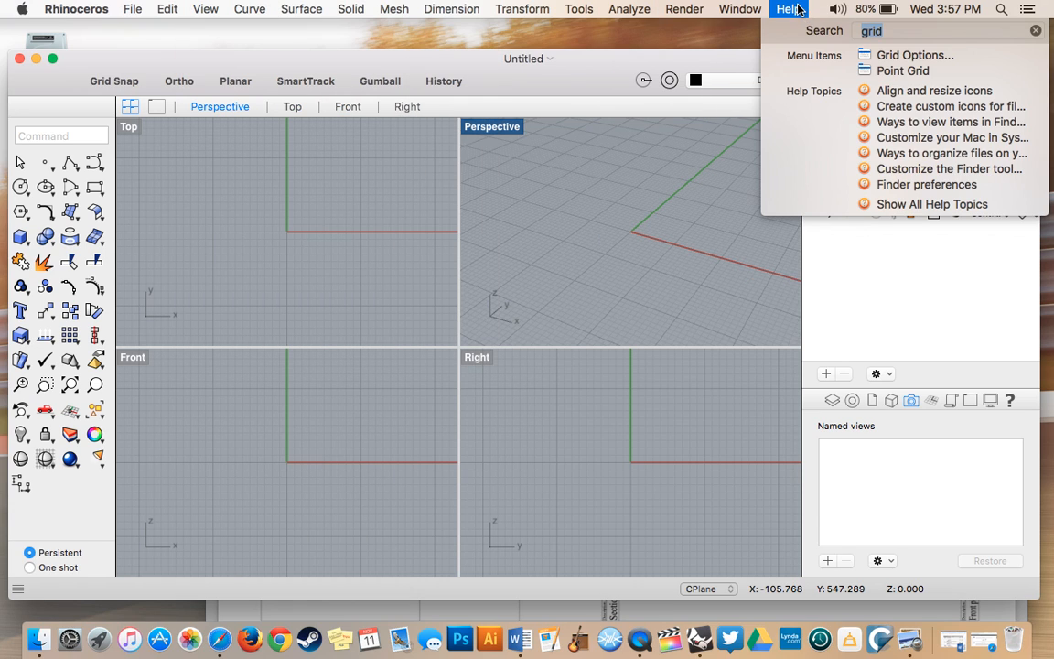
{"action": "left_click", "coordinate": [205, 8]}
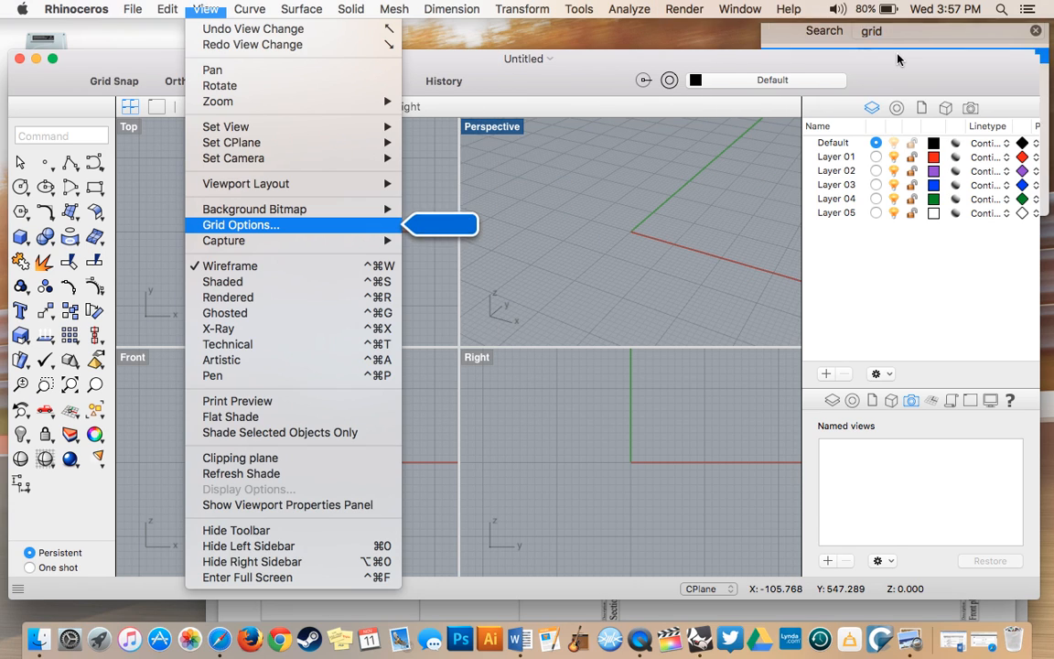
{"action": "left_click", "coordinate": [241, 224]}
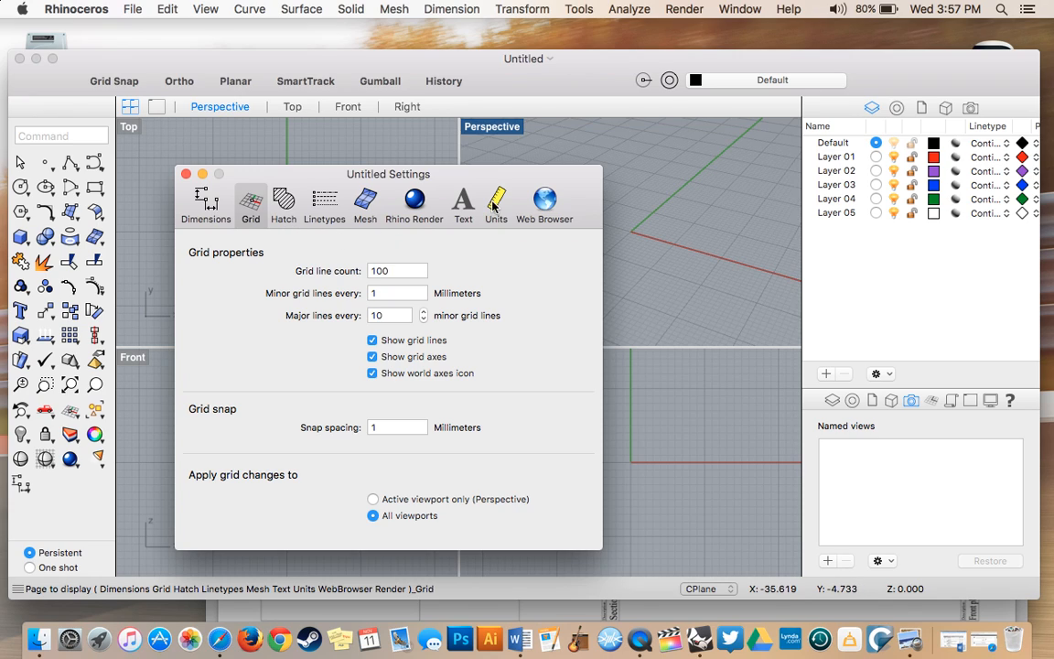
- Confirm model units are millimetres and set the grid line count to 500
{"action": "left_click", "coordinate": [495, 201]}
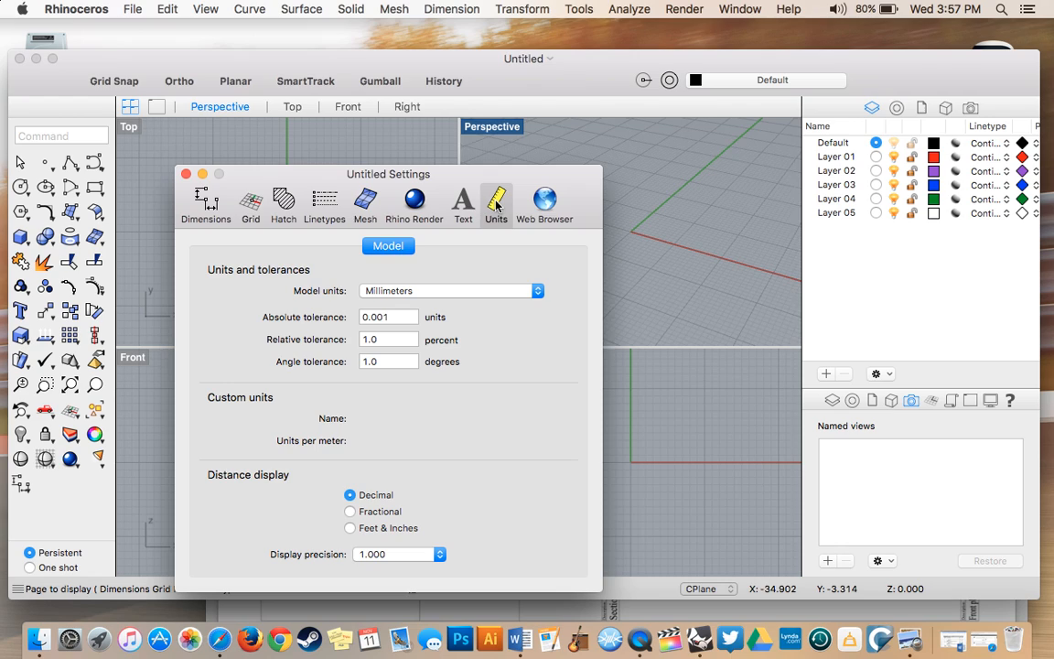
{"action": "mouse_move", "coordinate": [464, 294]}
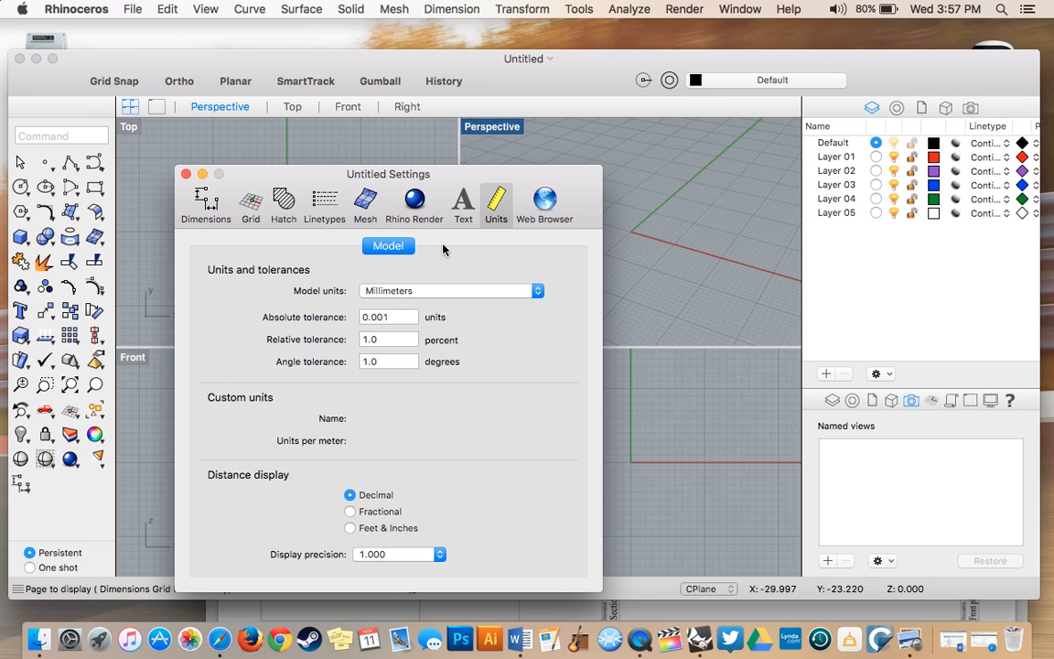
{"action": "left_click", "coordinate": [250, 199]}
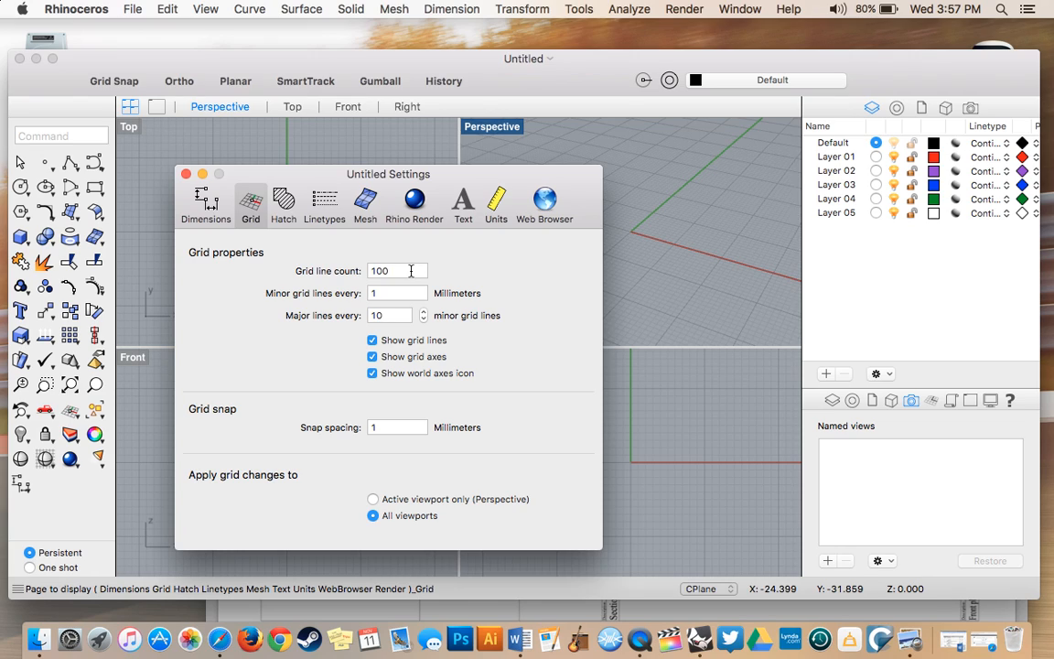
{"action": "left_click", "coordinate": [397, 270]}
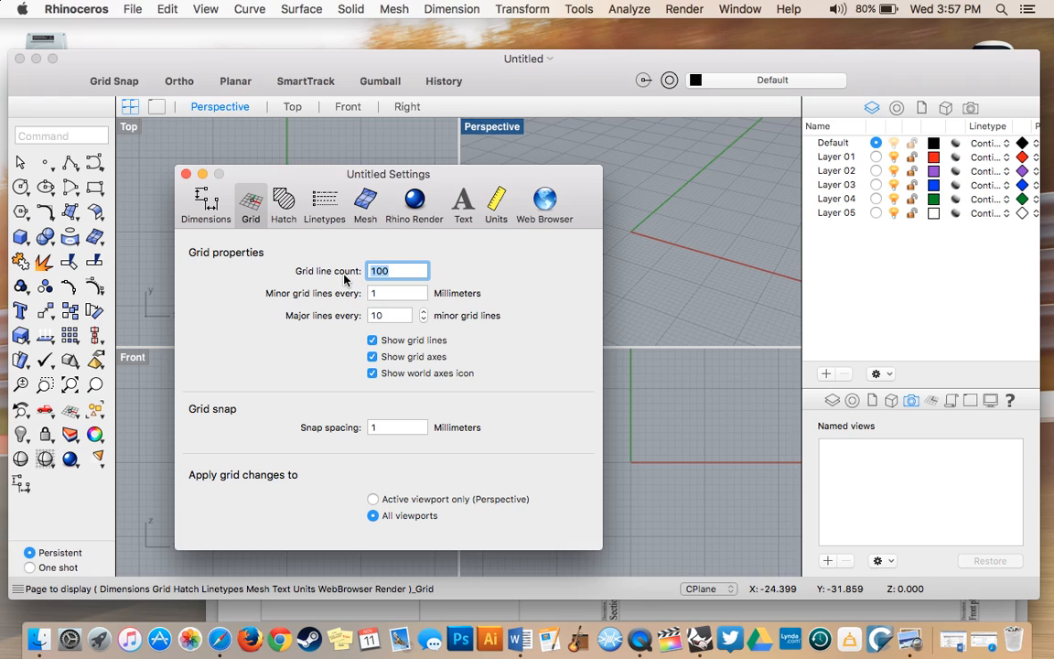
{"action": "type", "text": "5"}
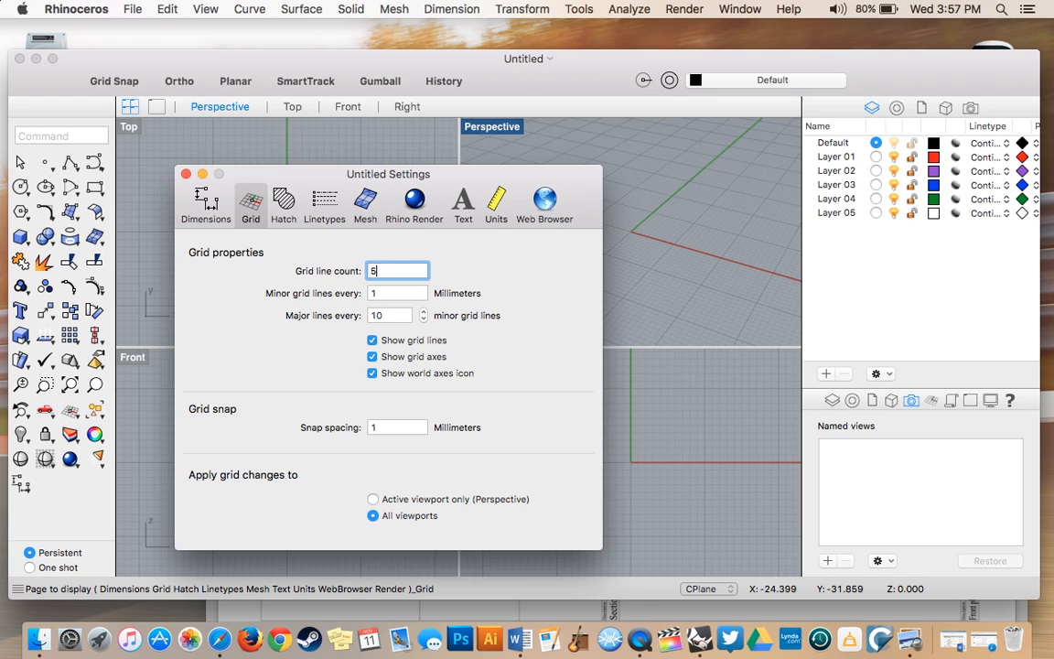
{"action": "type", "text": "00"}
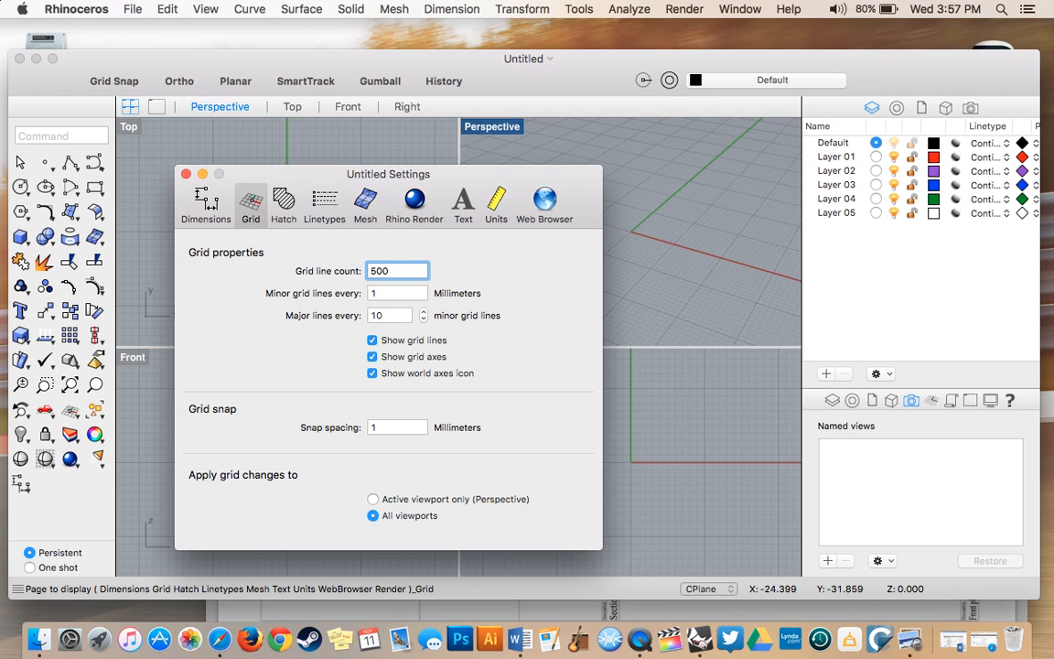
{"action": "left_click", "coordinate": [397, 271]}
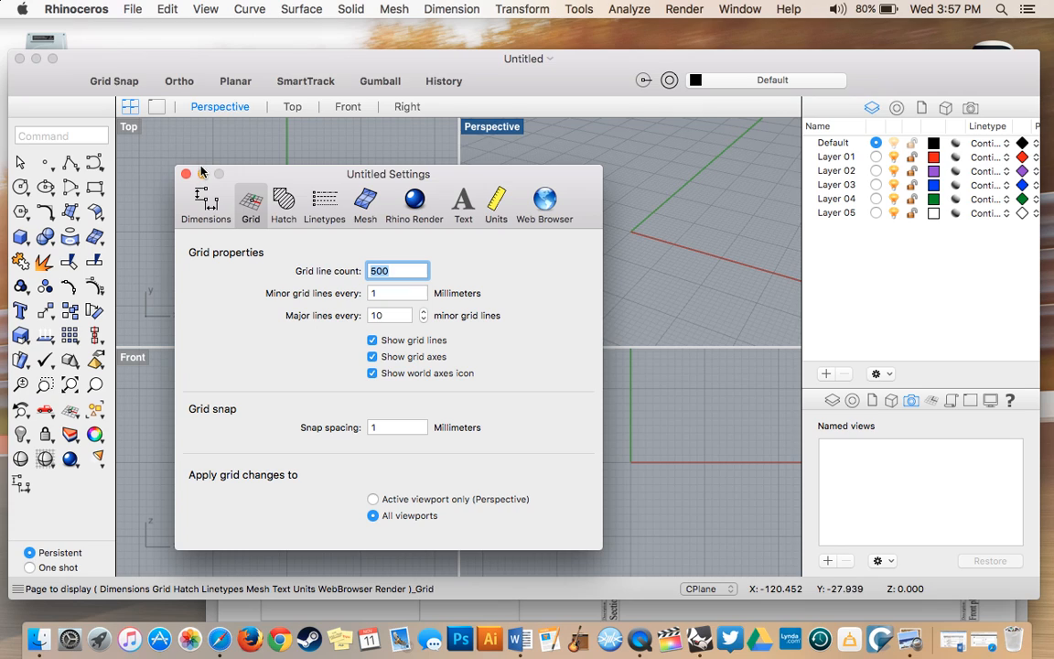
- Close Settings to apply the 500-line grid and start the Picture Frame command
{"action": "left_click", "coordinate": [187, 174]}
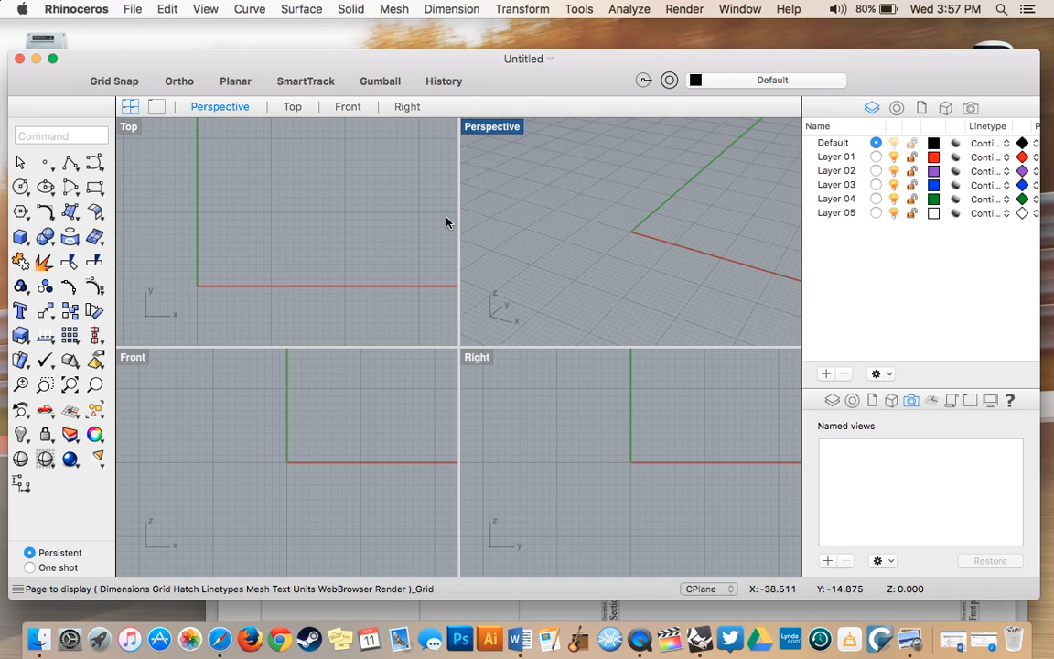
{"action": "mouse_move", "coordinate": [762, 7]}
{"action": "type", "text": "ictu"}
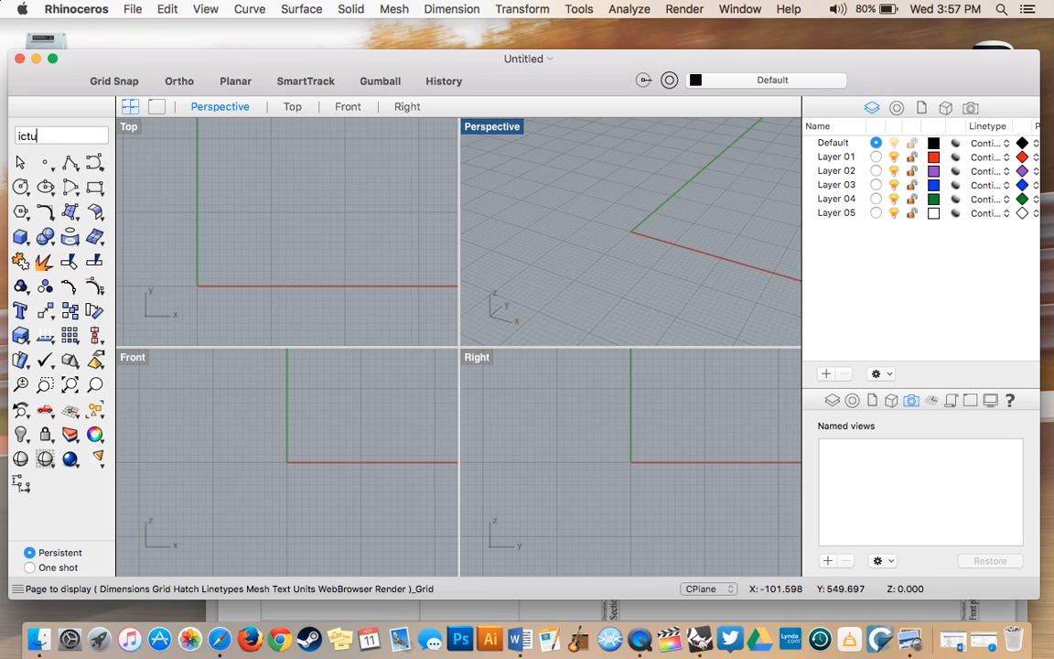
{"action": "left_click", "coordinate": [205, 9]}
{"action": "type", "text": "pict"}
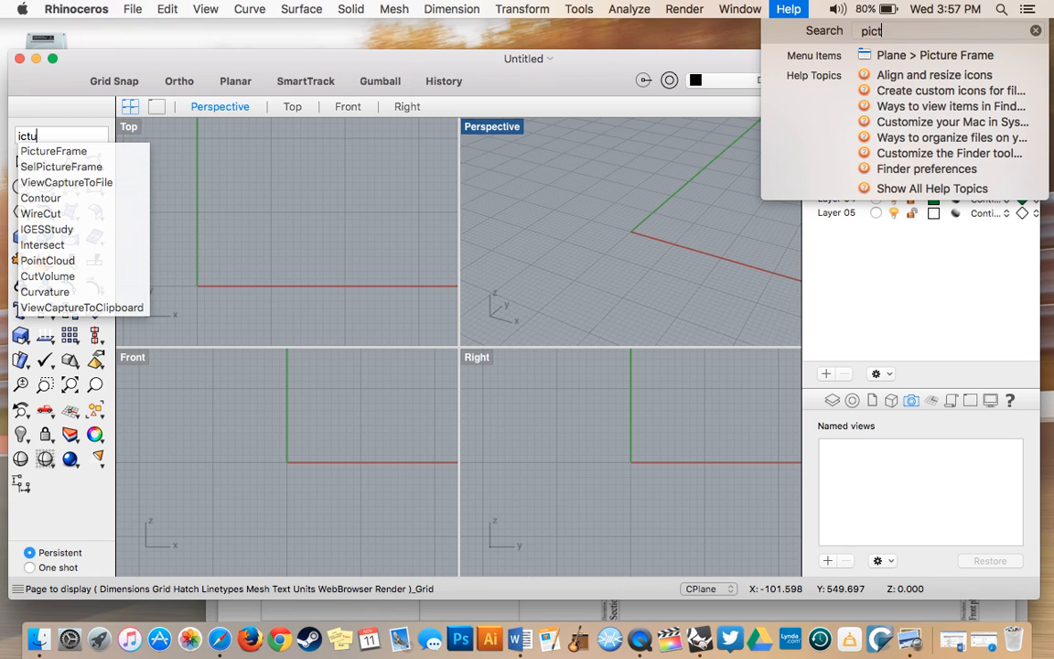
{"action": "left_click", "coordinate": [301, 9]}
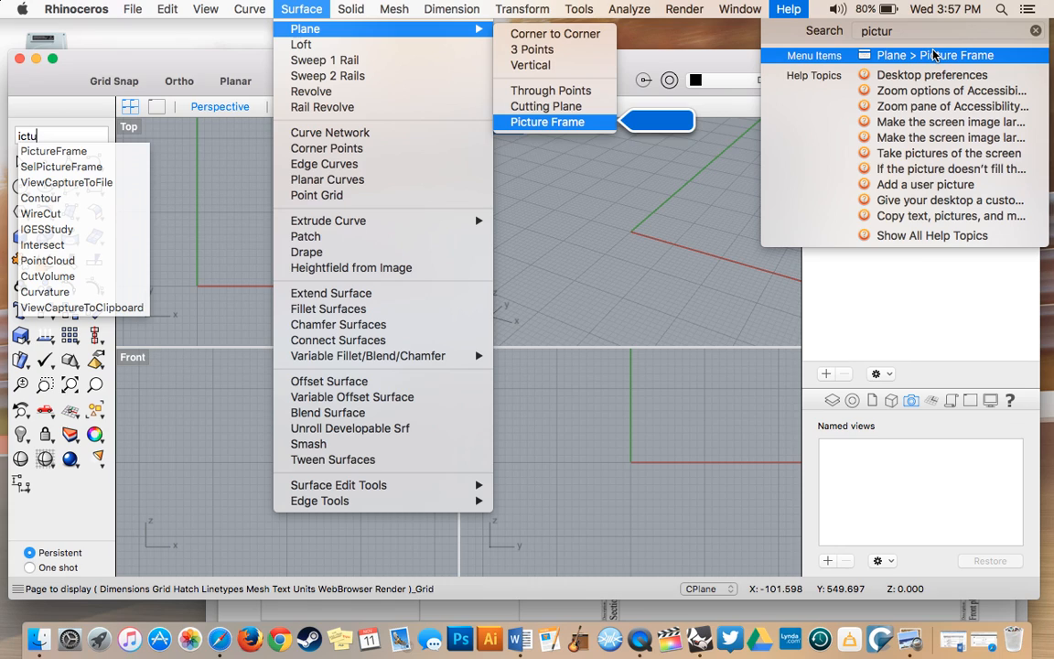
{"action": "left_click", "coordinate": [547, 121]}
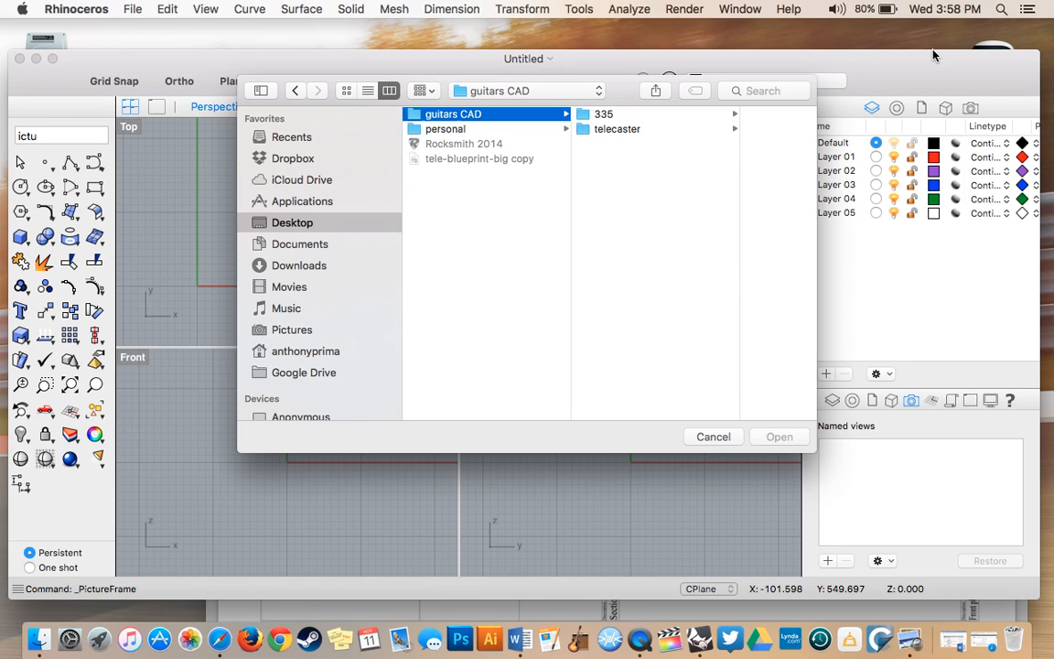
{"action": "mouse_move", "coordinate": [309, 222]}
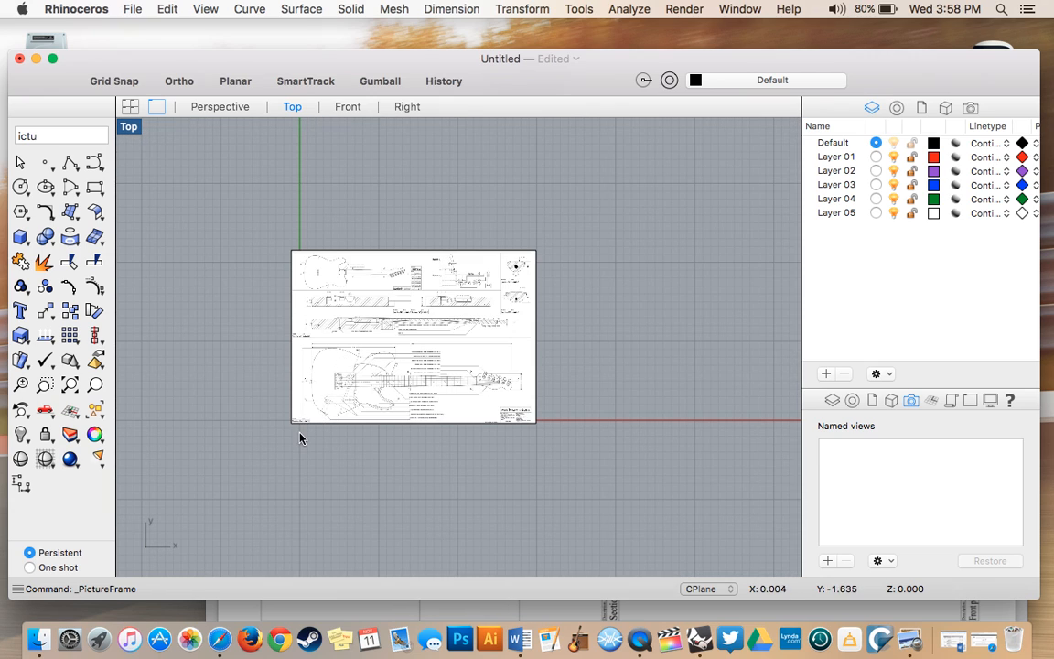
{"action": "mouse_move", "coordinate": [375, 449]}
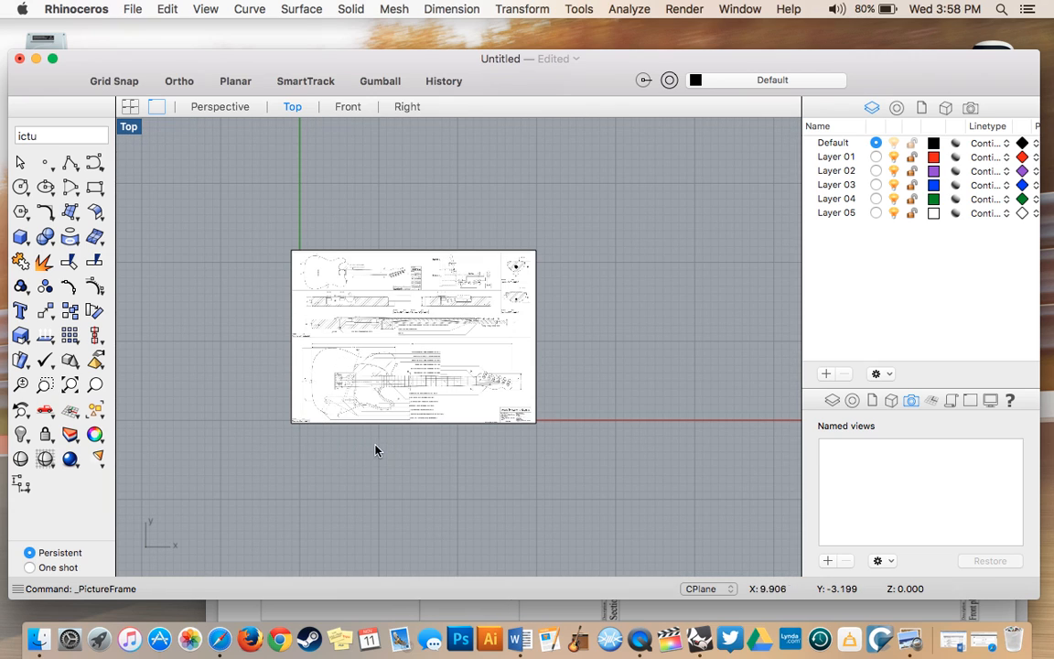
{"action": "mouse_move", "coordinate": [549, 435]}
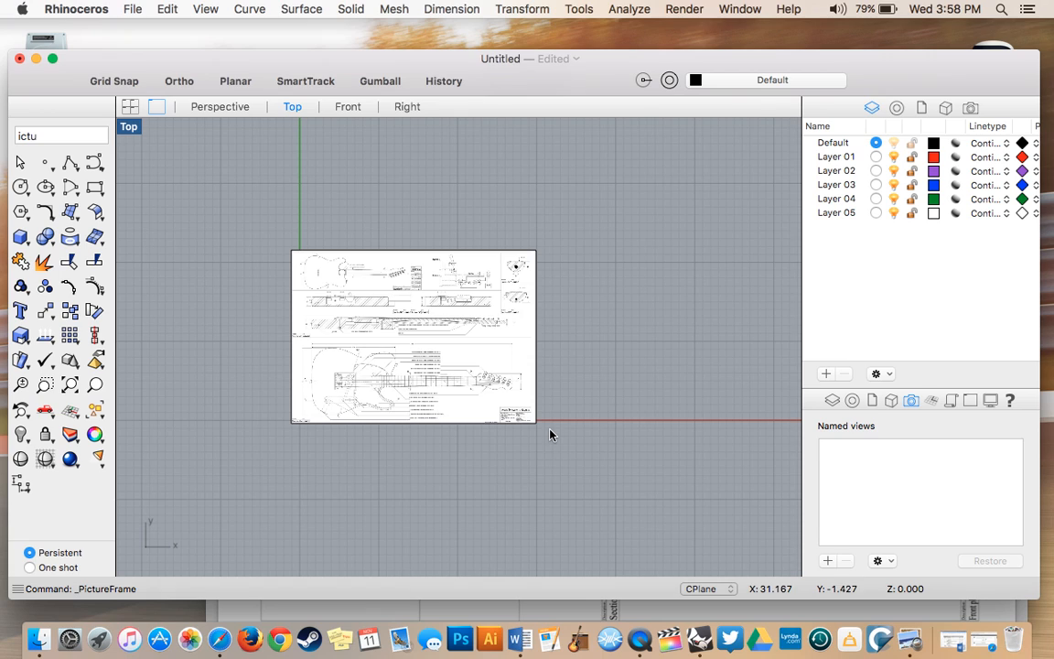
{"action": "mouse_move", "coordinate": [411, 372]}
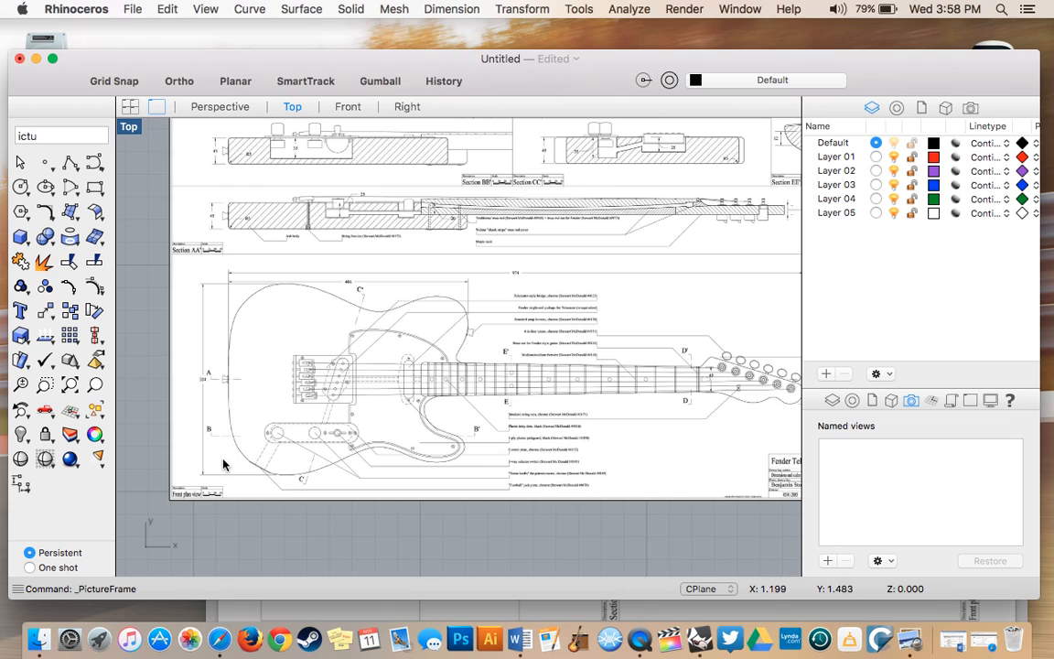
{"action": "mouse_move", "coordinate": [425, 415]}
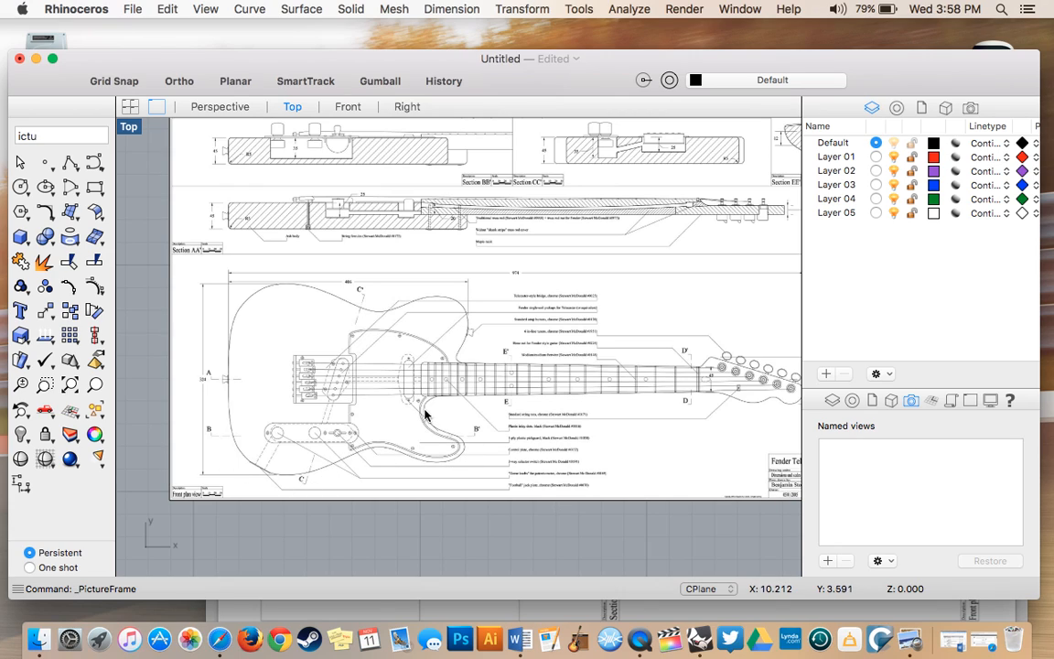
{"action": "mouse_move", "coordinate": [442, 271]}
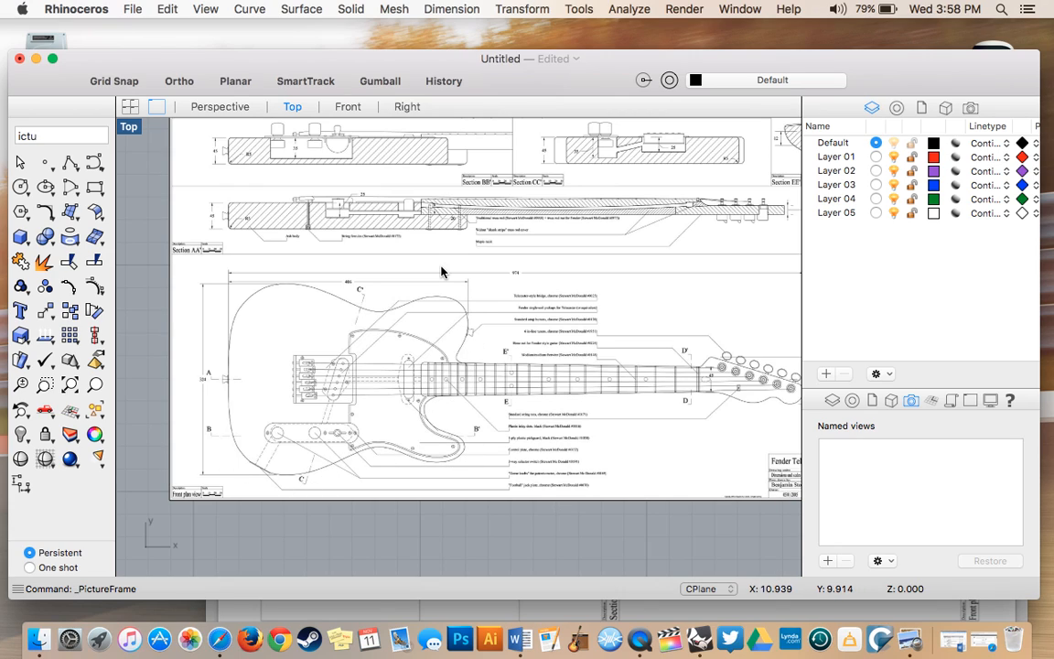
{"action": "mouse_move", "coordinate": [327, 300]}
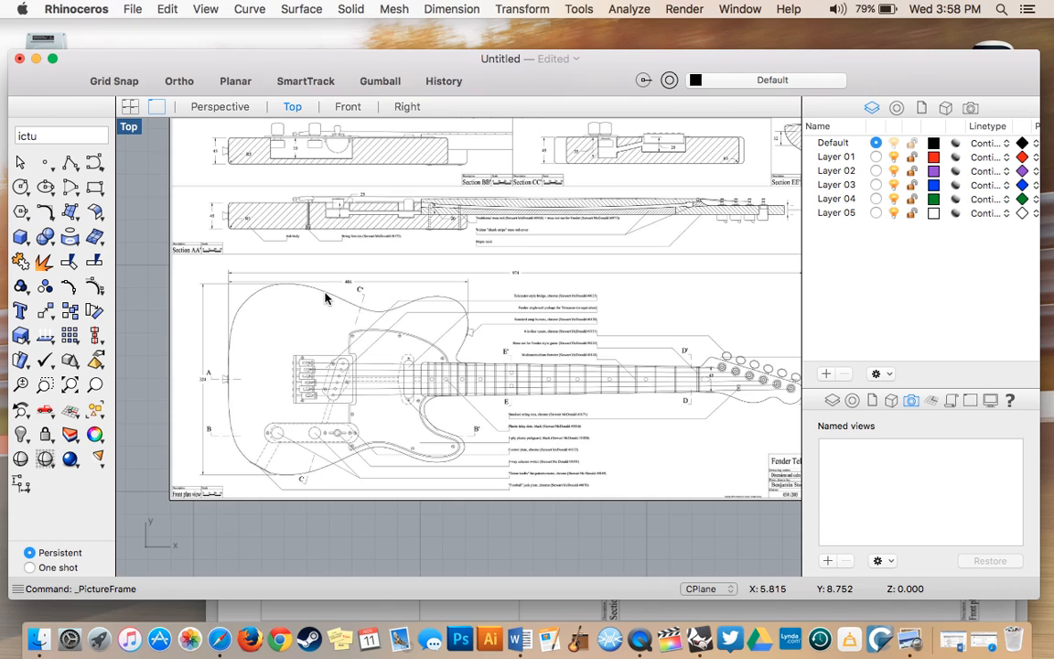
{"action": "mouse_move", "coordinate": [153, 126]}
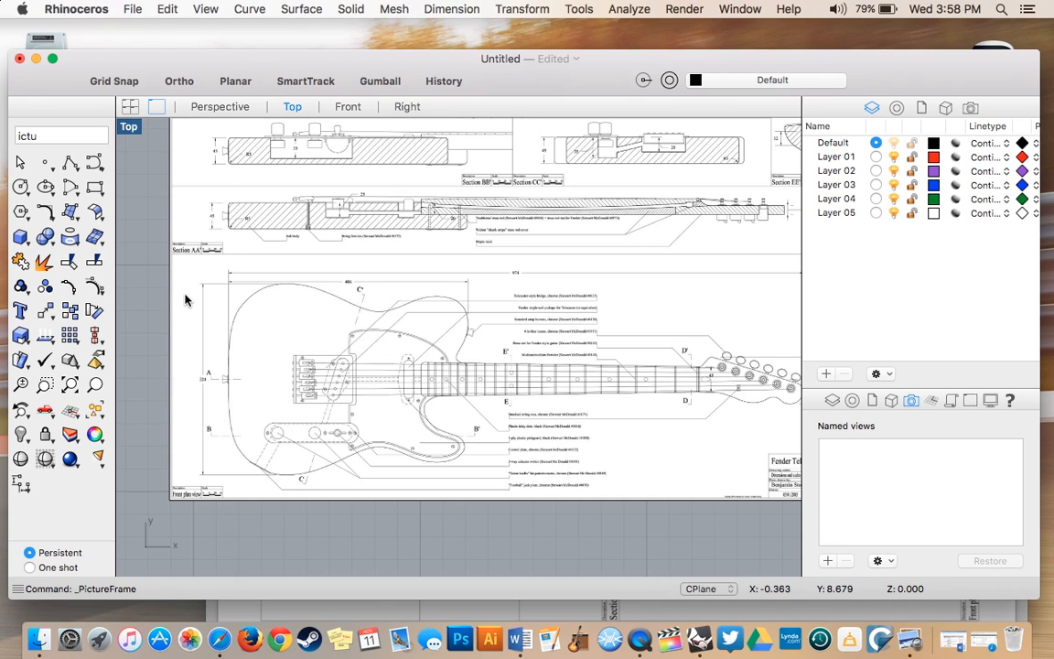
{"action": "mouse_move", "coordinate": [149, 340]}
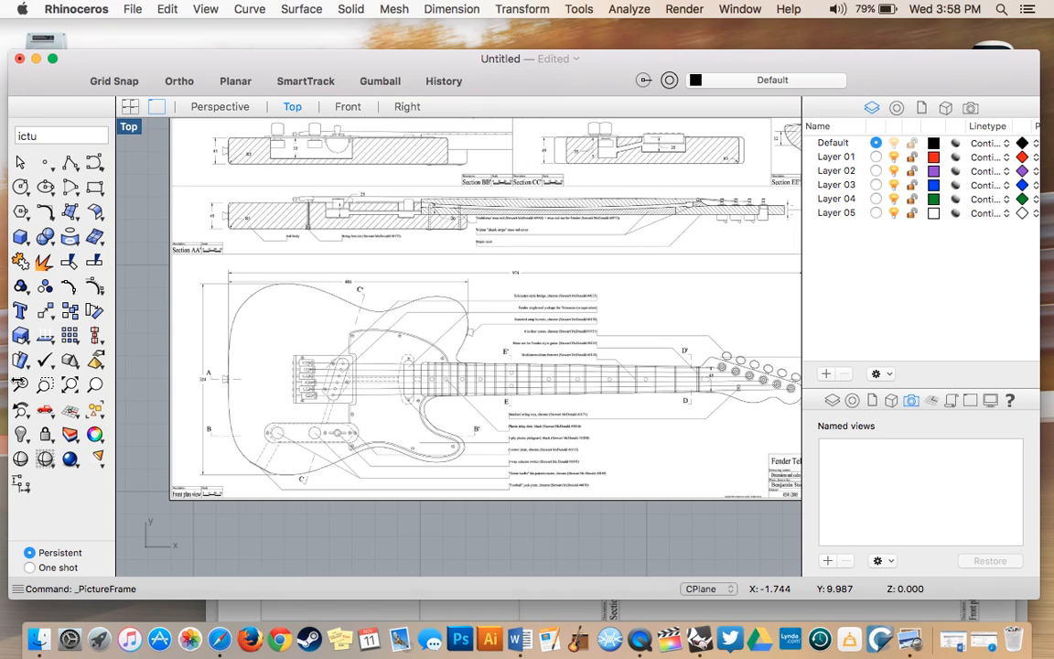
- Start Scale2D on the placed blueprint picture frame
{"action": "left_click", "coordinate": [20, 334]}
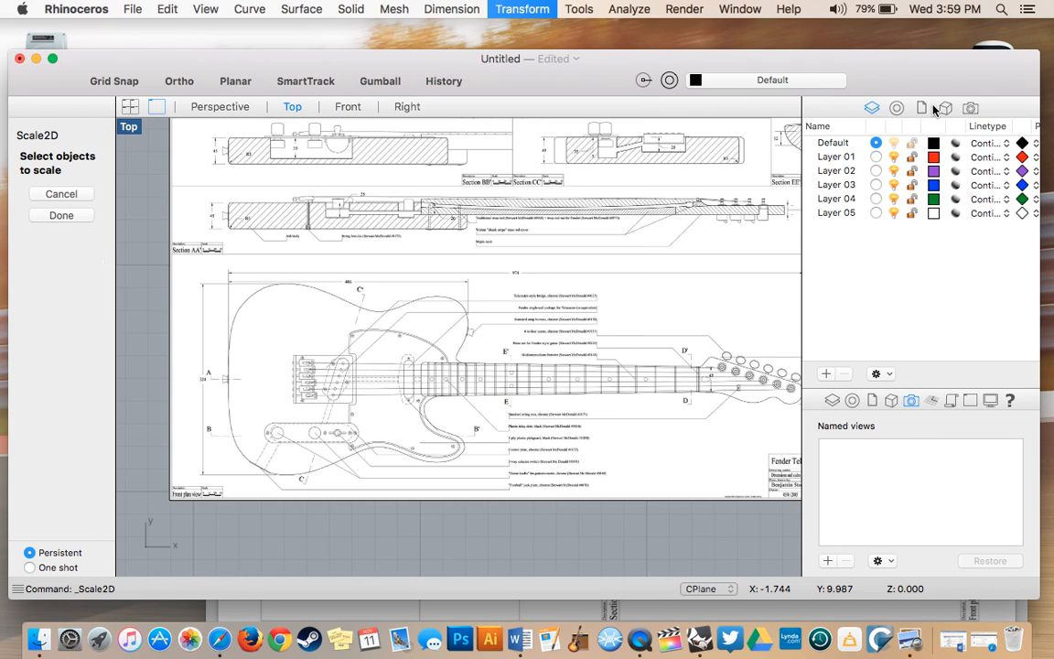
{"action": "mouse_move", "coordinate": [228, 276]}
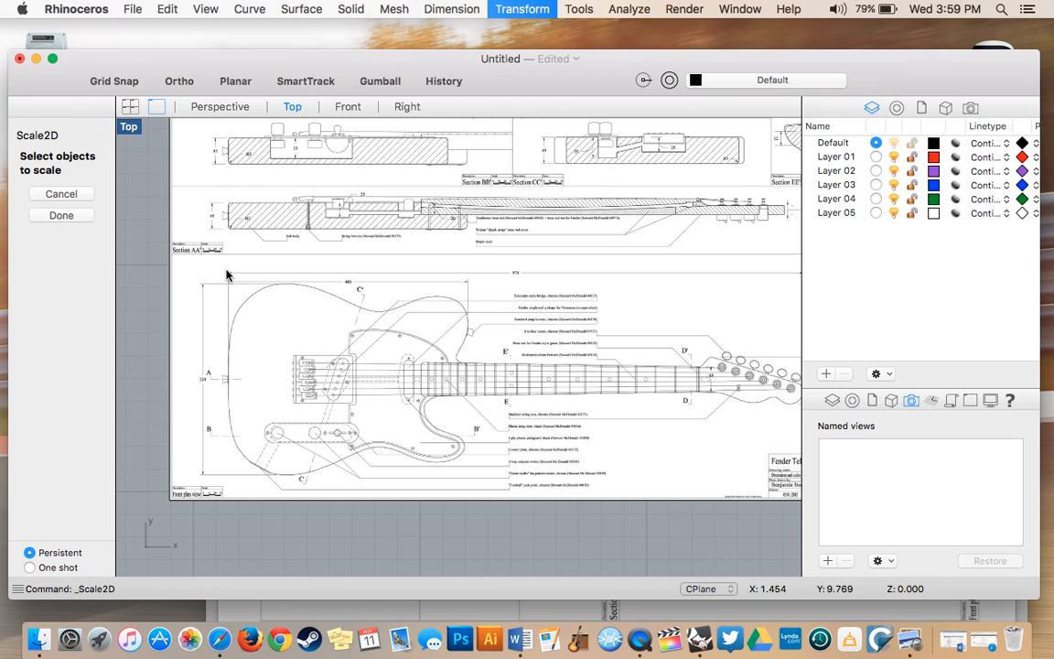
{"action": "mouse_move", "coordinate": [211, 322]}
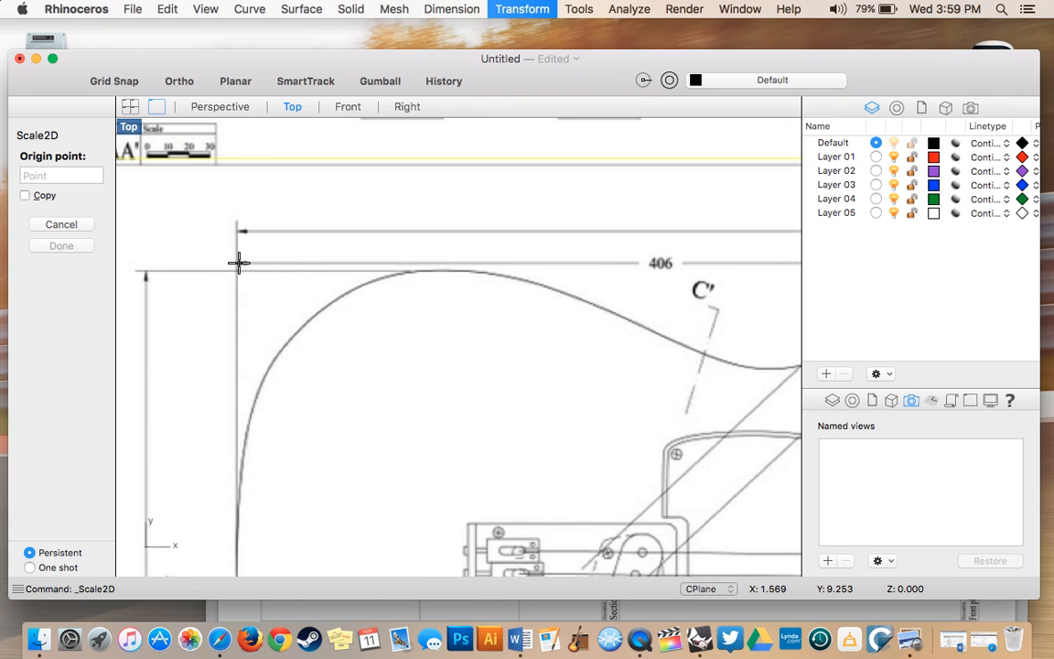
- Scale the frame using the 406 dimension's ends as origin and reference, entering 406
{"action": "left_click", "coordinate": [237, 264]}
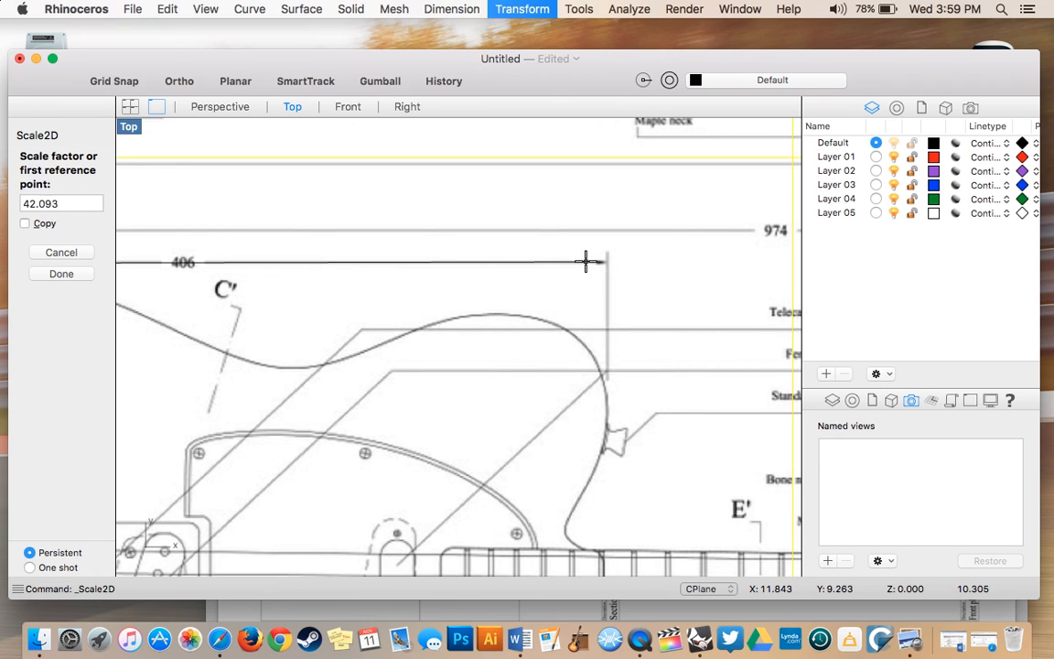
{"action": "mouse_move", "coordinate": [607, 264]}
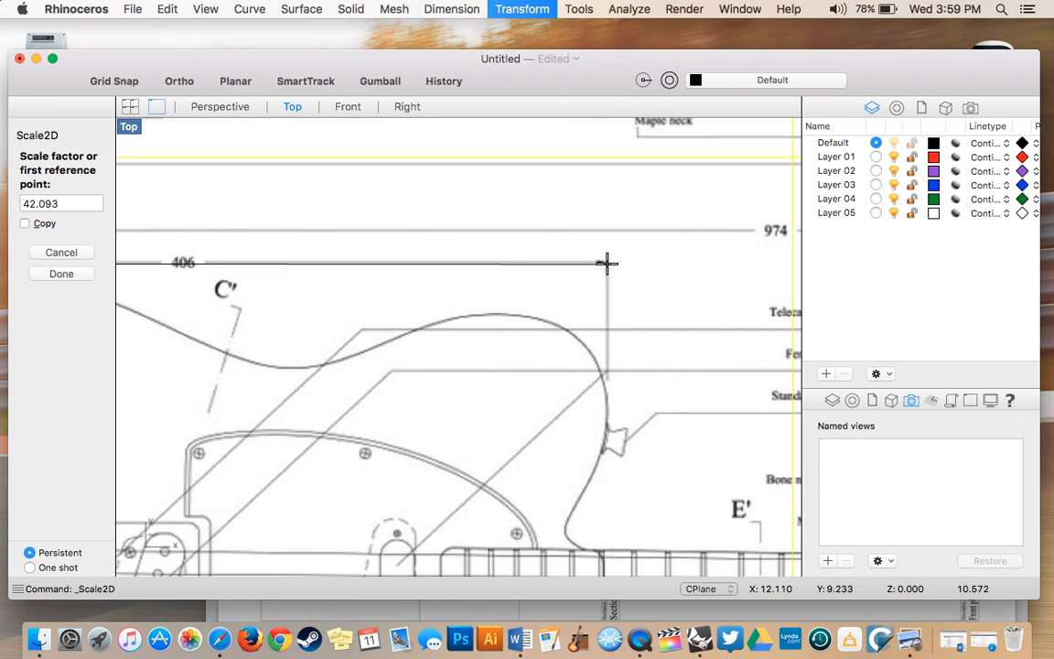
{"action": "left_click", "coordinate": [606, 264]}
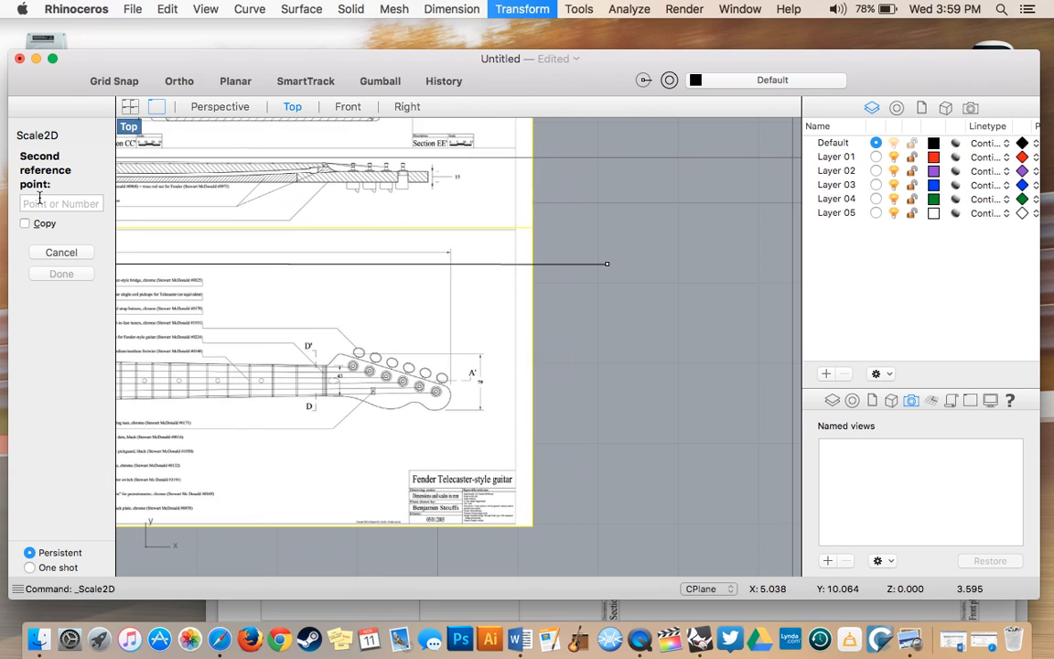
{"action": "type", "text": "40"}
{"action": "type", "text": "ictu"}
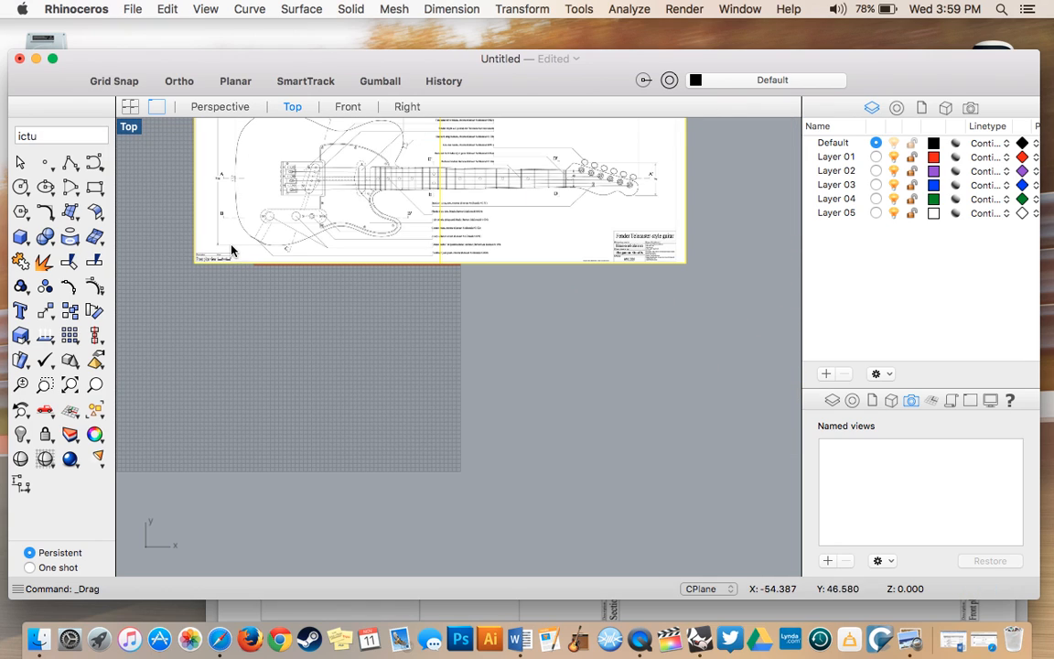
- Pan the Top view to show the guitar body and its 406 dimension
{"action": "left_click_drag", "start_coordinate": [226, 241], "coordinate": [634, 280]}
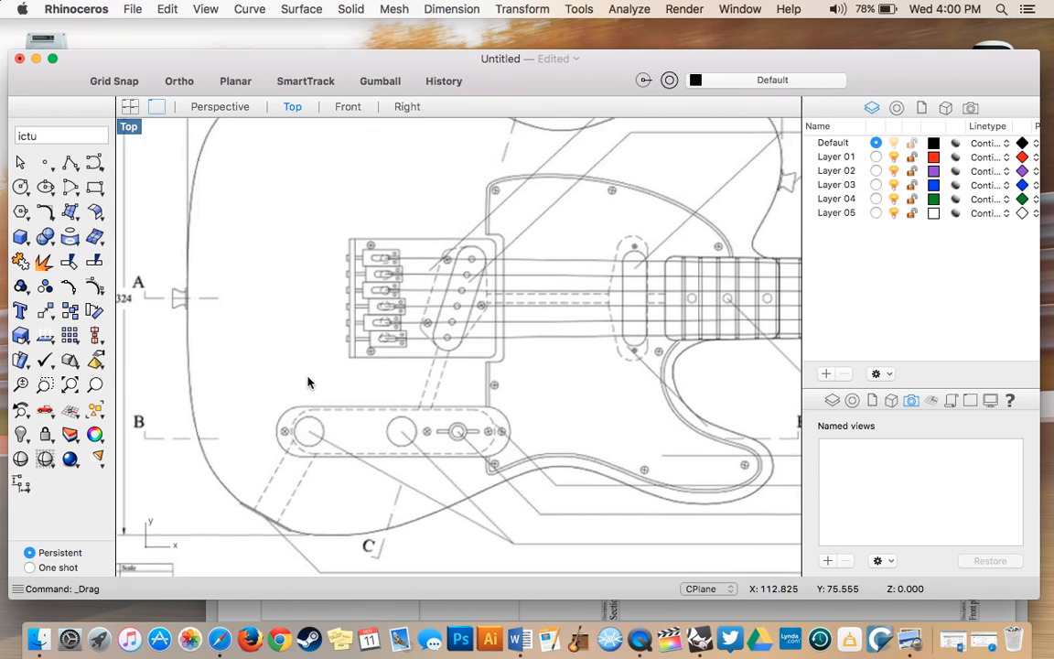
{"action": "left_click_drag", "start_coordinate": [309, 382], "coordinate": [455, 274]}
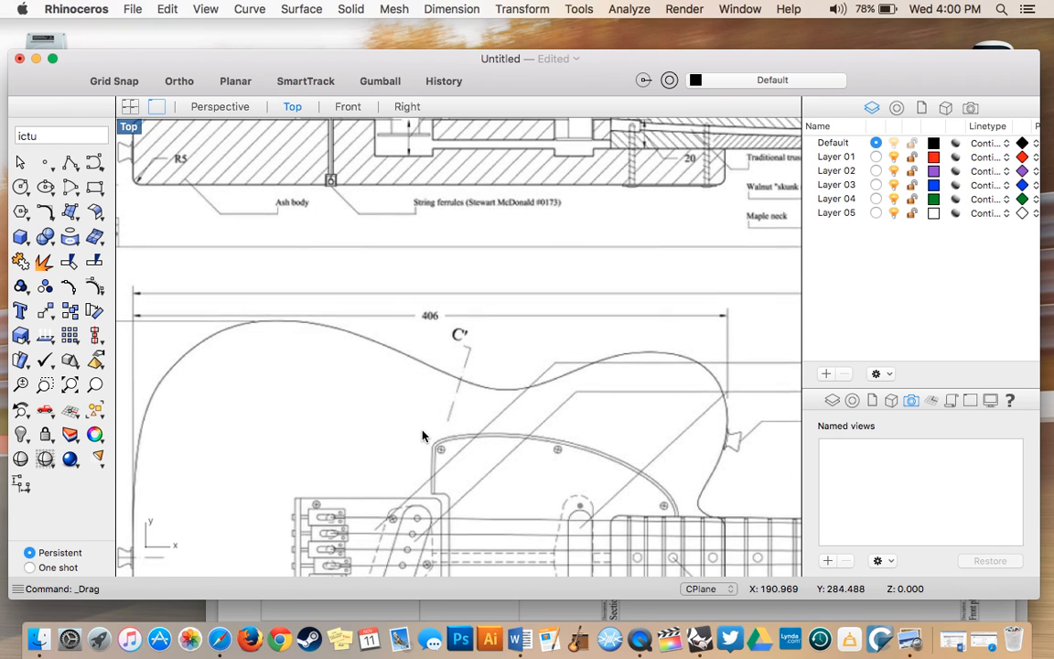
{"action": "left_click", "coordinate": [788, 9]}
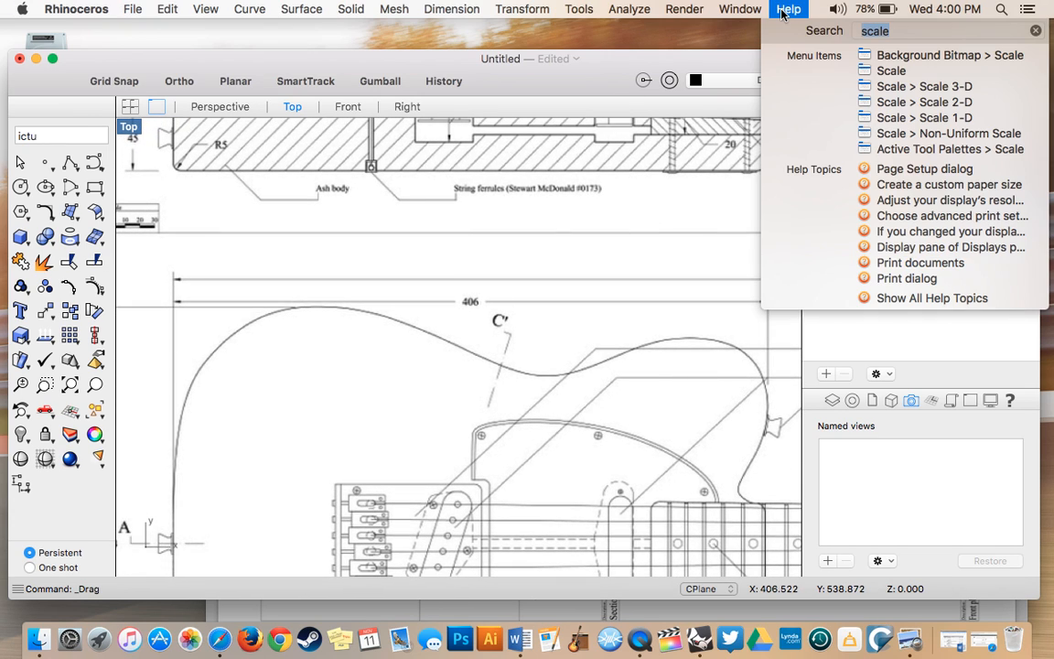
- Search 'dime' and start a Linear Dimension at the 406 line's left end
{"action": "type", "text": "dime"}
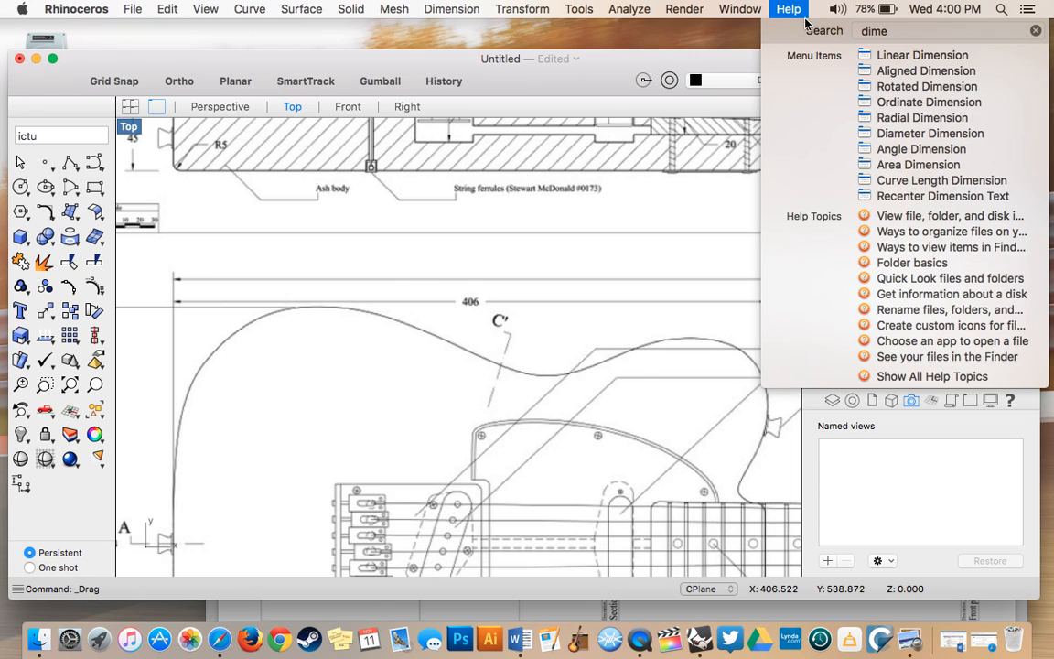
{"action": "left_click", "coordinate": [921, 55]}
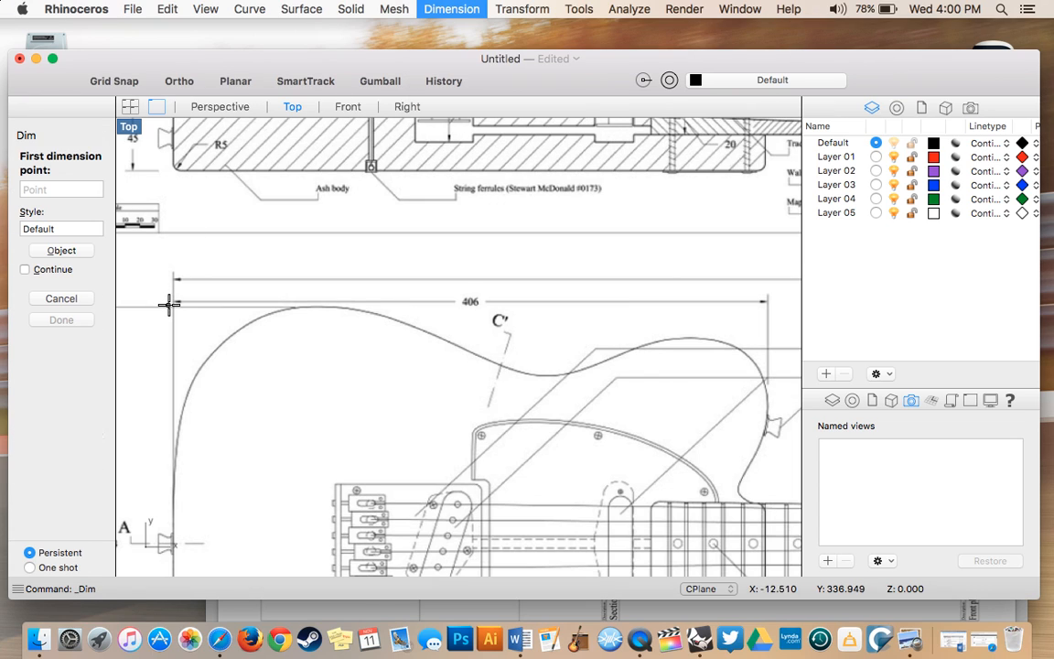
{"action": "mouse_move", "coordinate": [173, 300]}
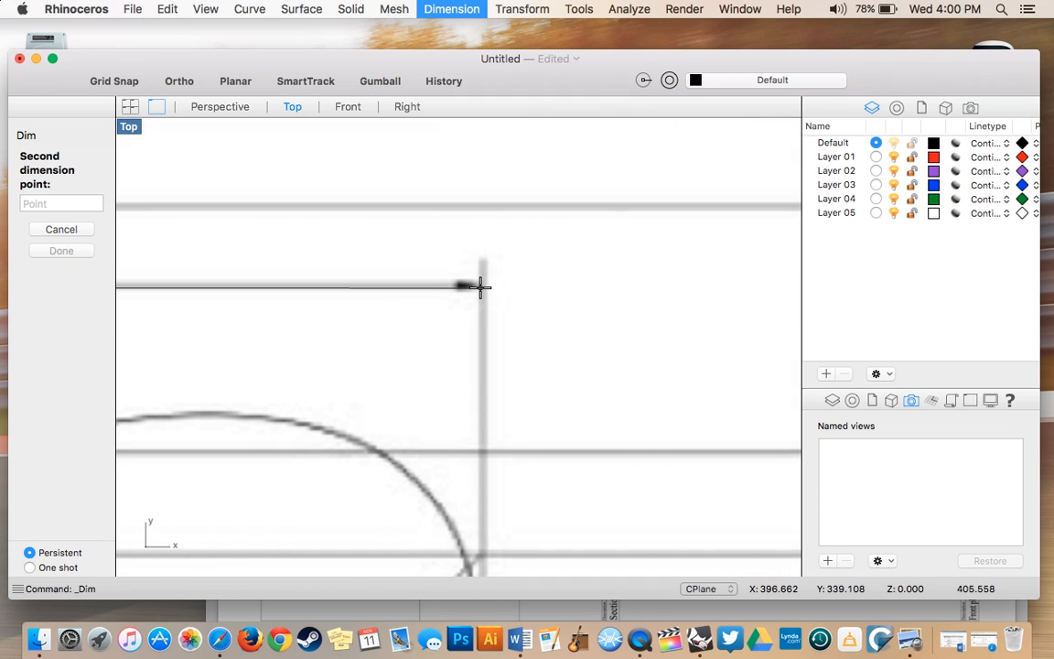
- Snap the linear dimension's second point to the 406 line's right end
{"action": "left_click", "coordinate": [482, 286]}
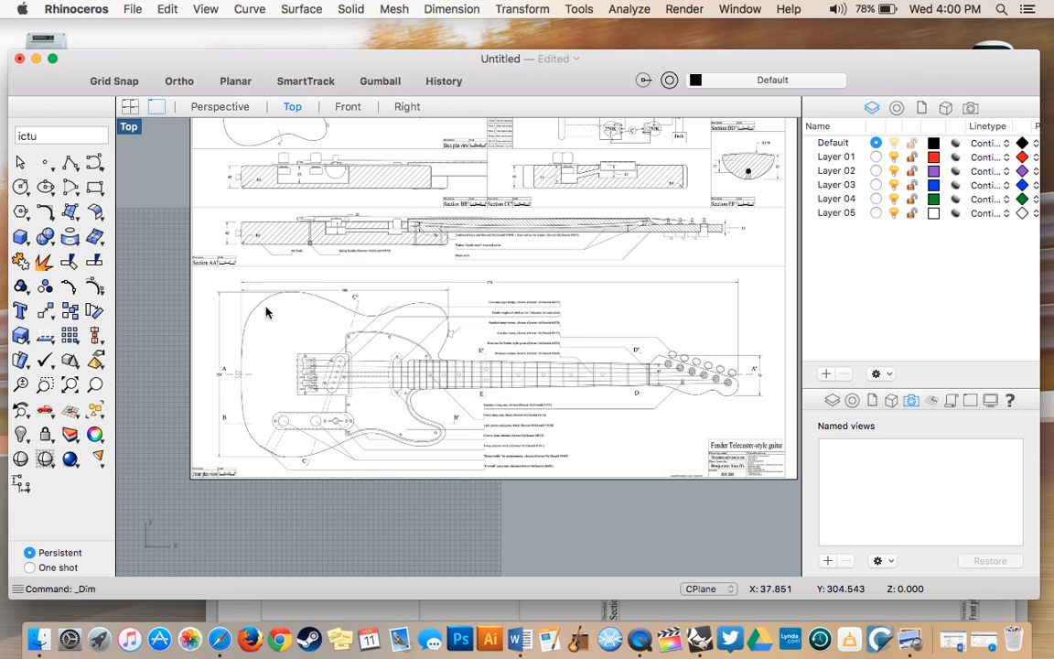
{"action": "mouse_move", "coordinate": [449, 339]}
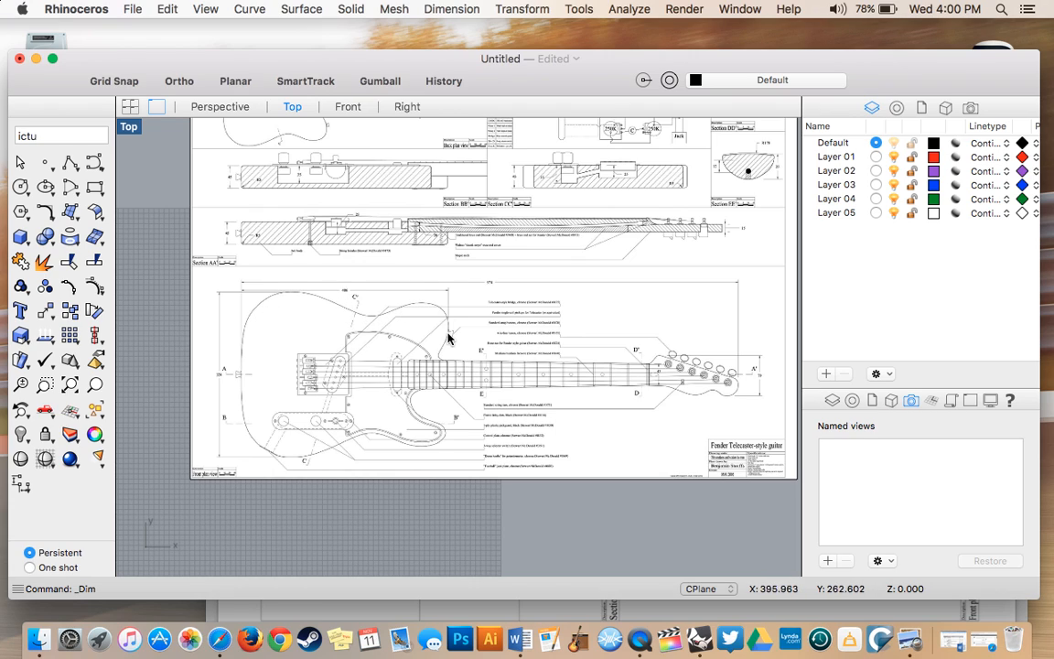
{"action": "mouse_move", "coordinate": [473, 147]}
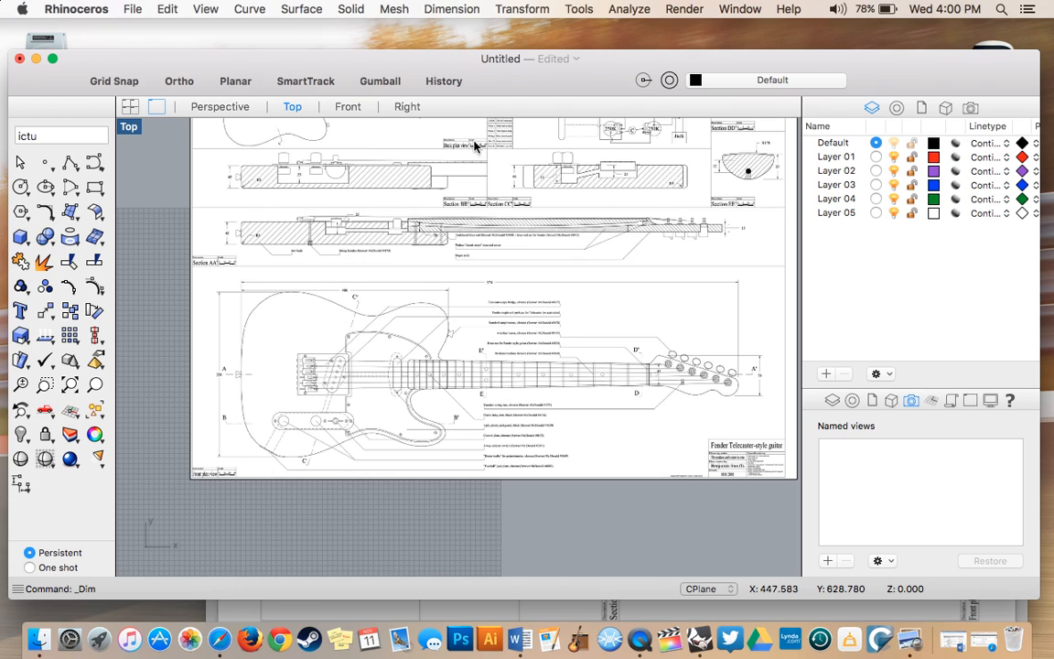